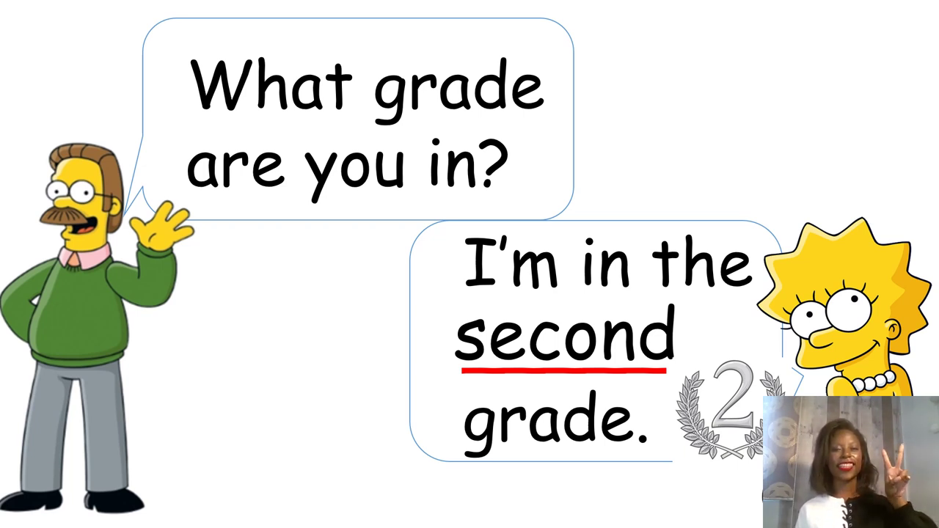
key(Right)
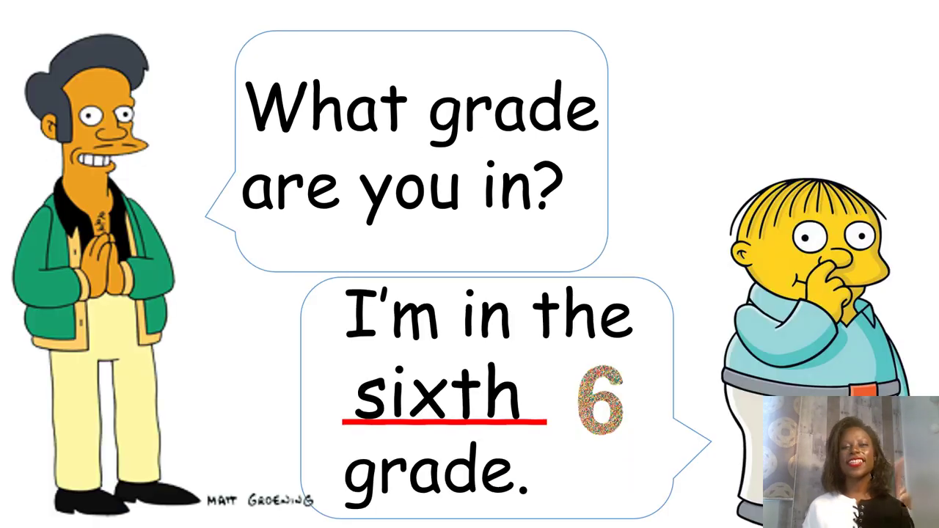